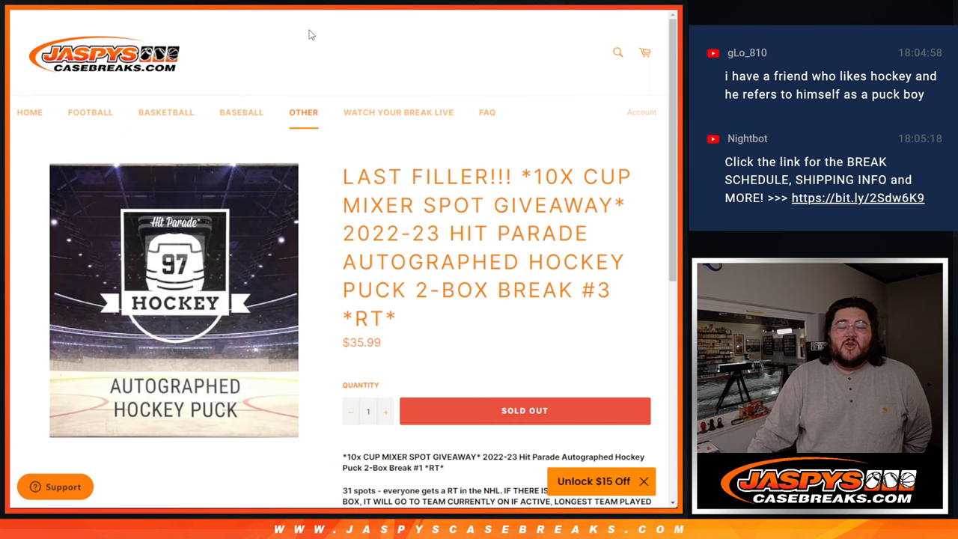
mouse_move(349, 69)
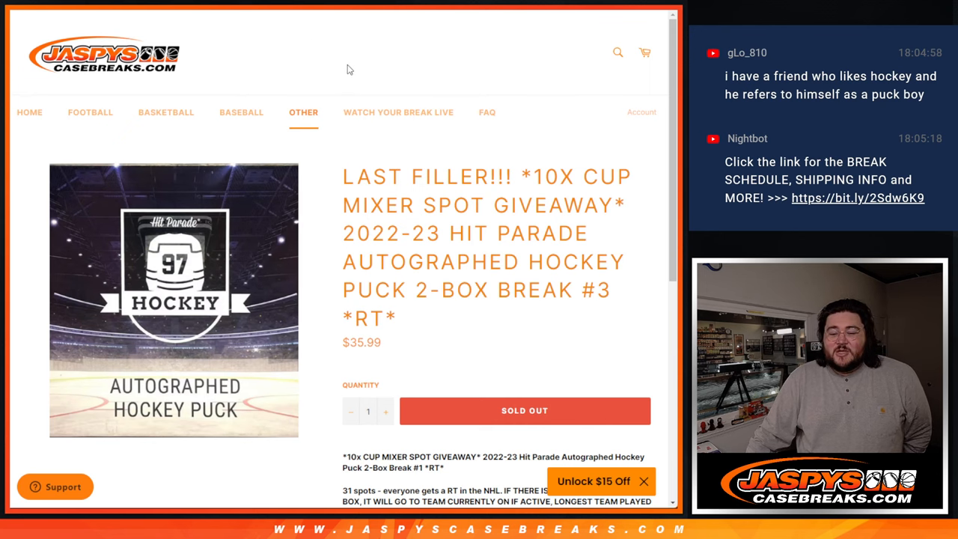
Step: Scroll the RANDOM.ORG description and highlight the no-logo rule
scroll(down, 3)
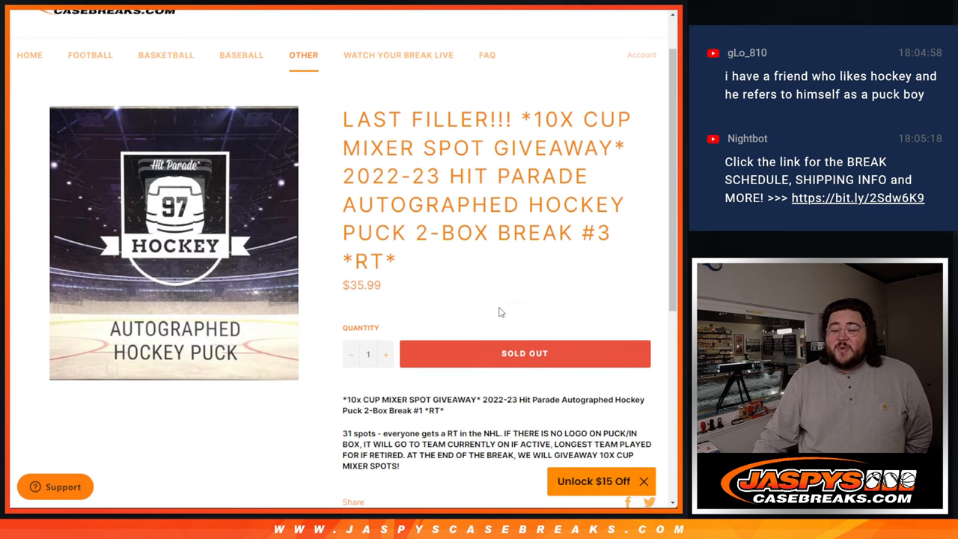
scroll(down, 3)
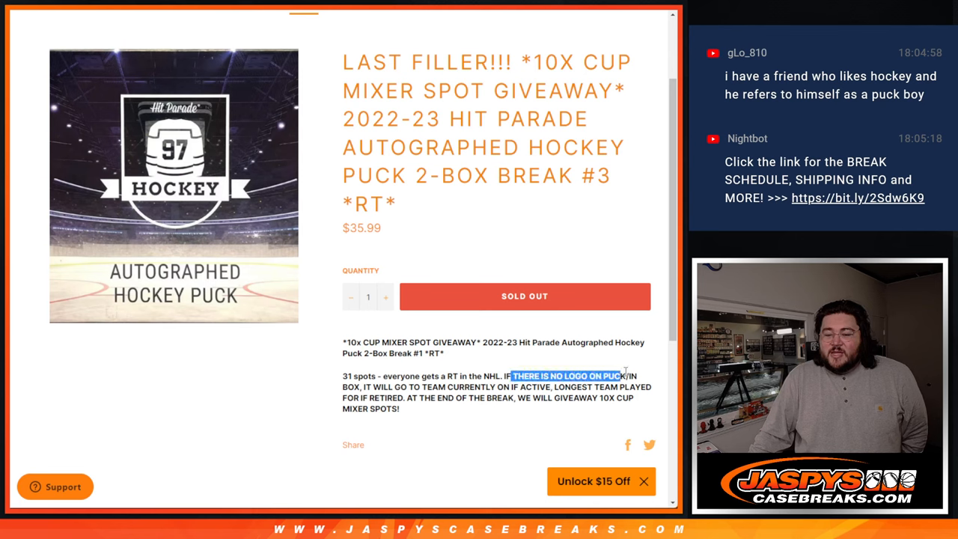
drag(625, 375, 550, 387)
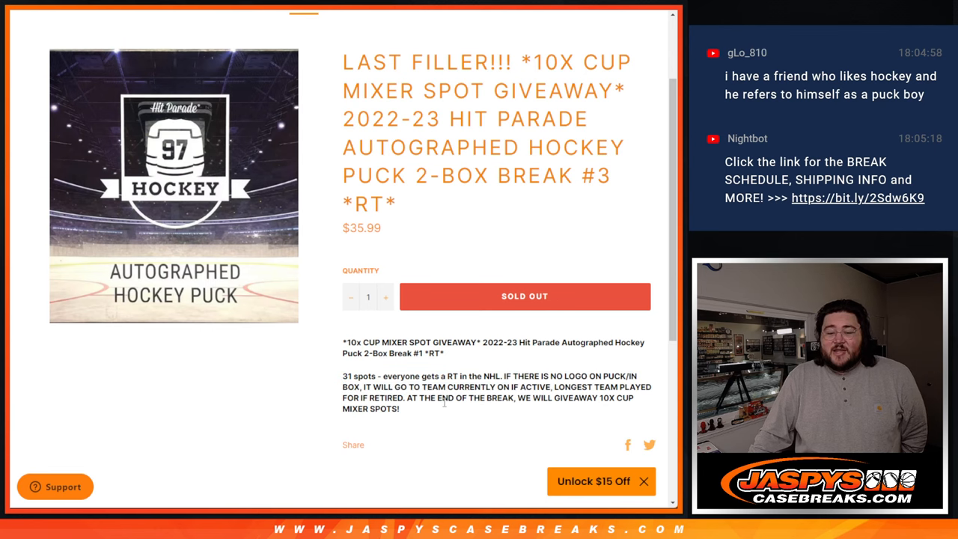
scroll(up, 3)
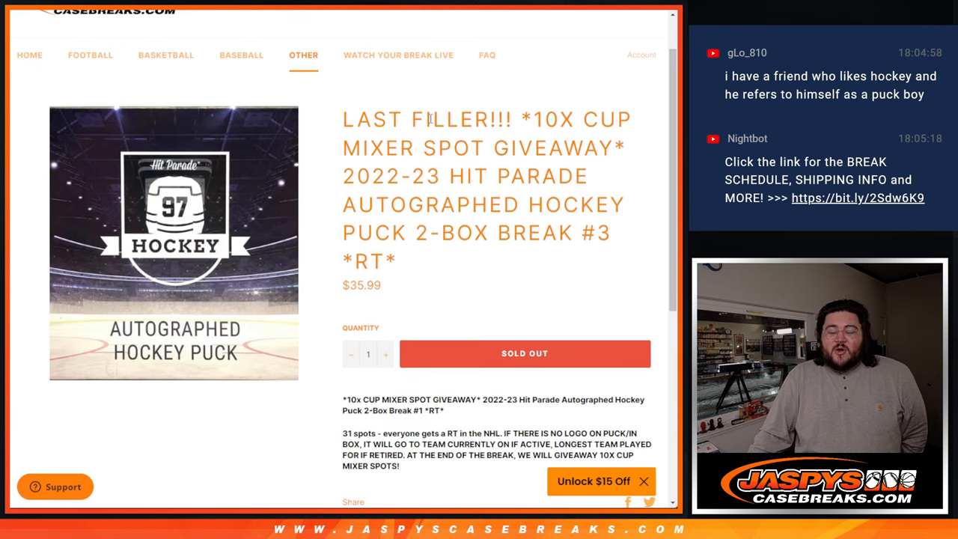
scroll(up, 3)
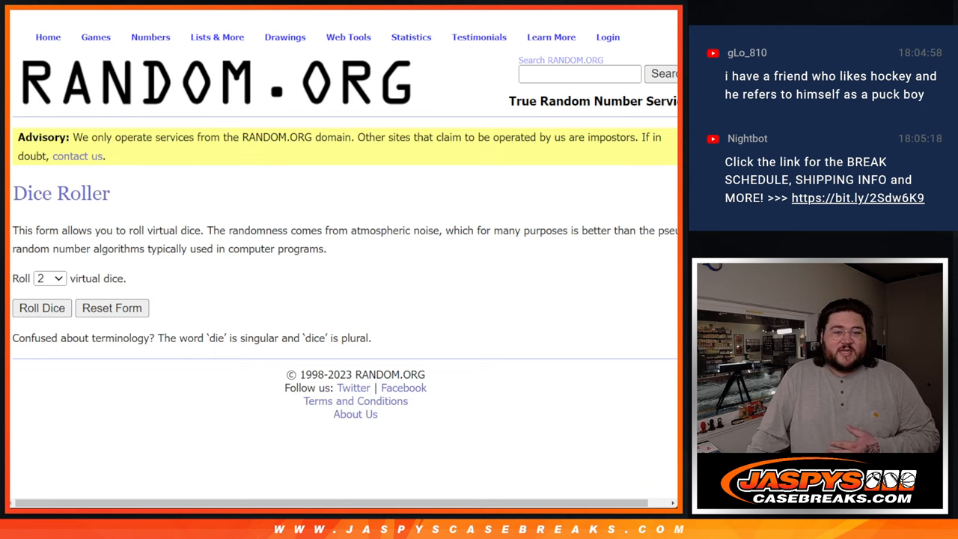
Step: Bring up the List Randomizer with the team list and select the list text
click(217, 37)
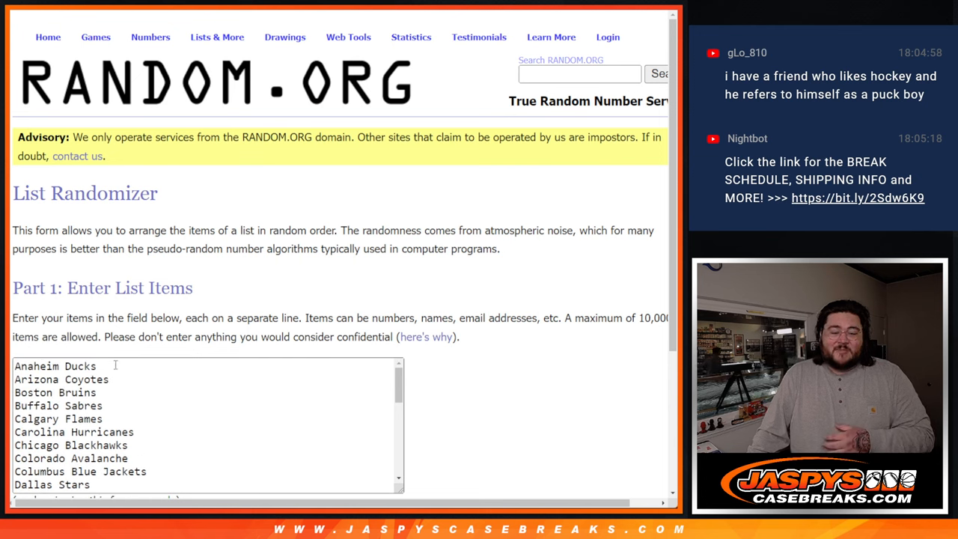
scroll(down, 3)
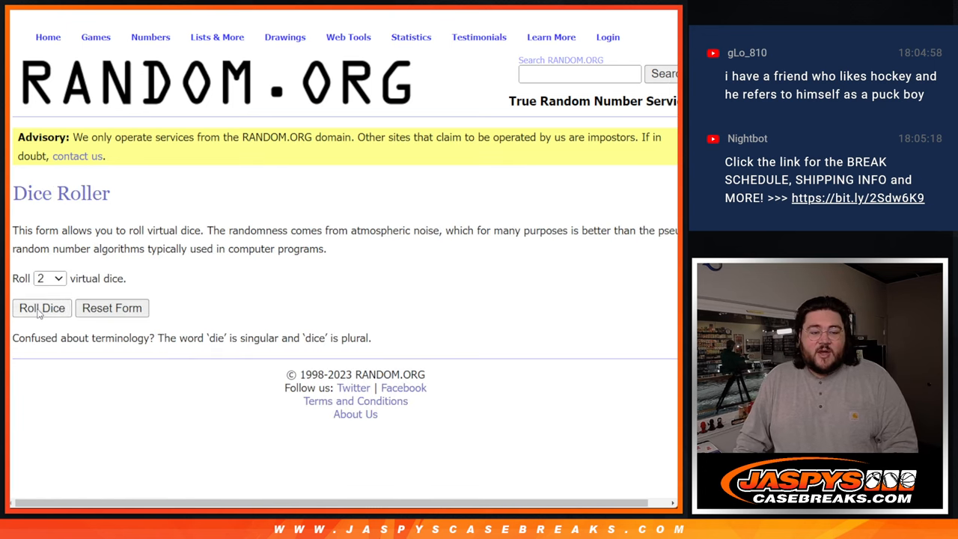
click(41, 307)
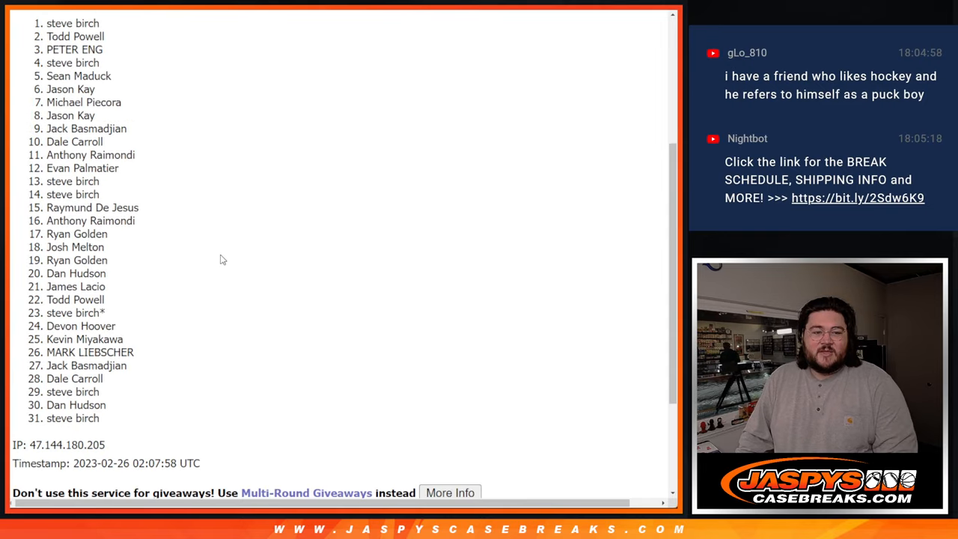
drag(73, 36, 123, 425)
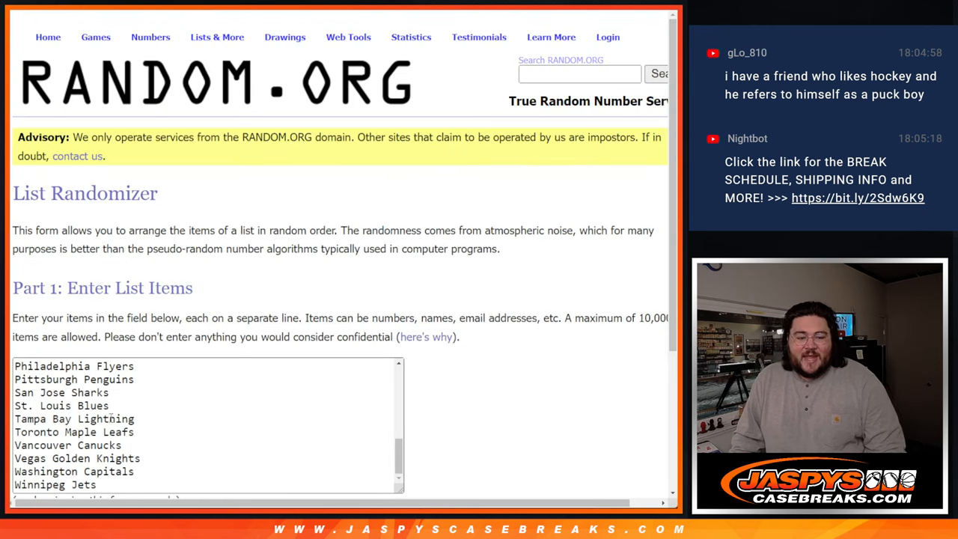
Step: Randomize the 31 NHL teams into a new random order and review it
scroll(down, 3)
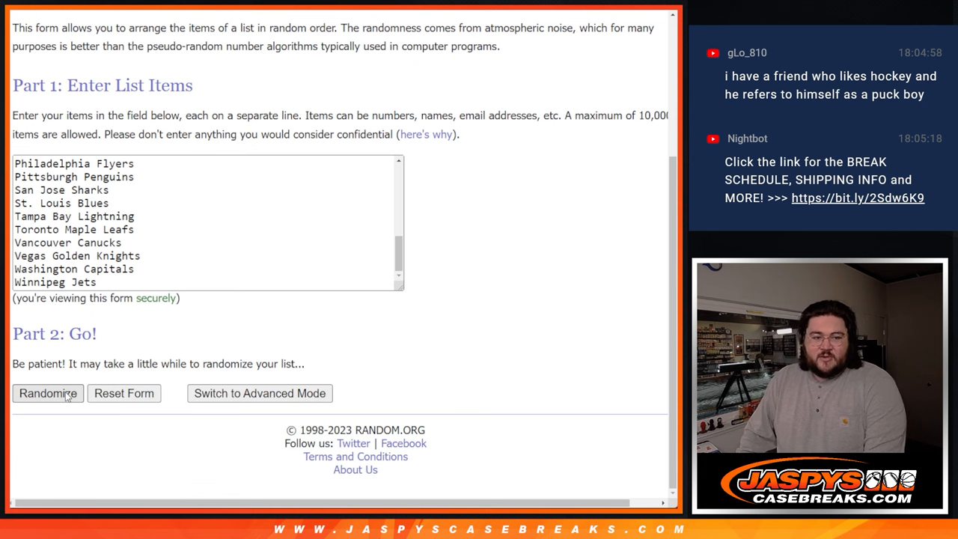
click(47, 393)
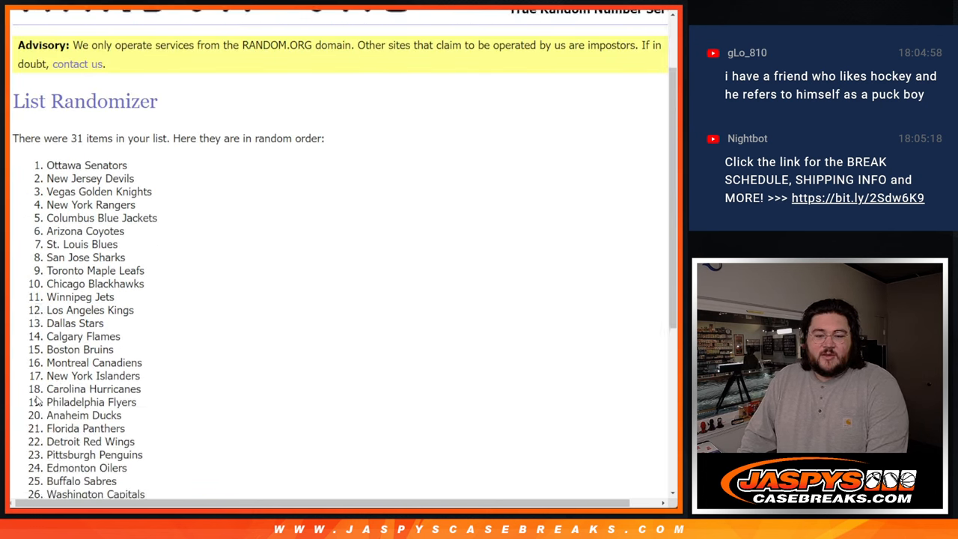
scroll(up, 3)
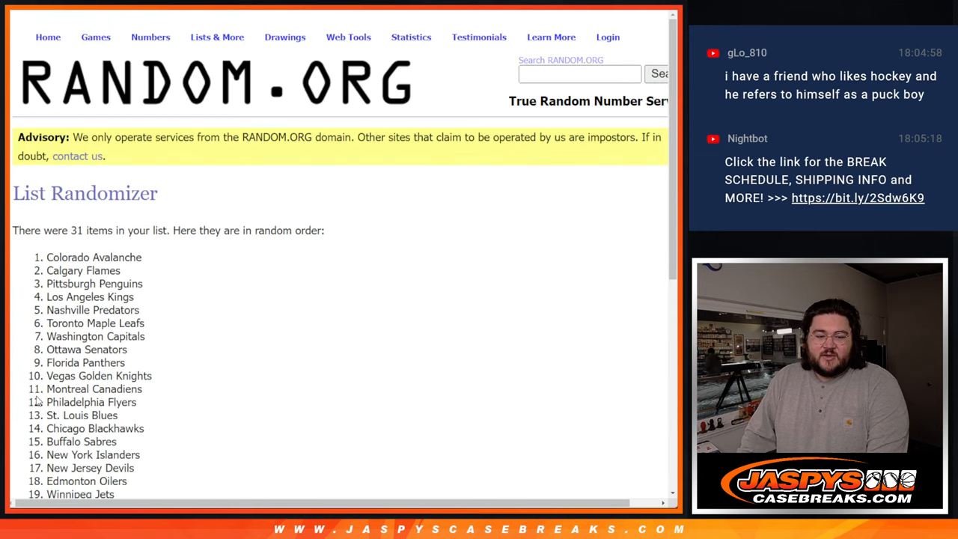
scroll(down, 3)
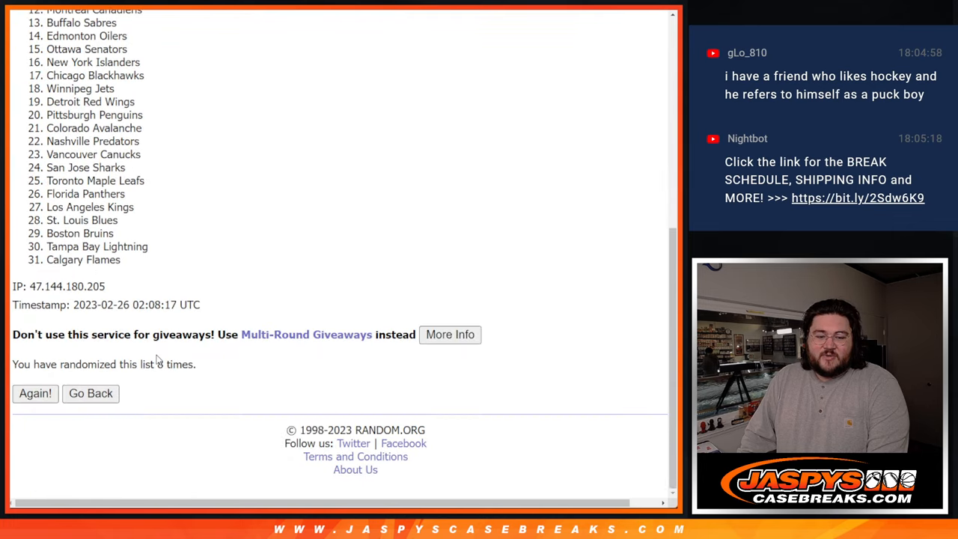
scroll(up, 3)
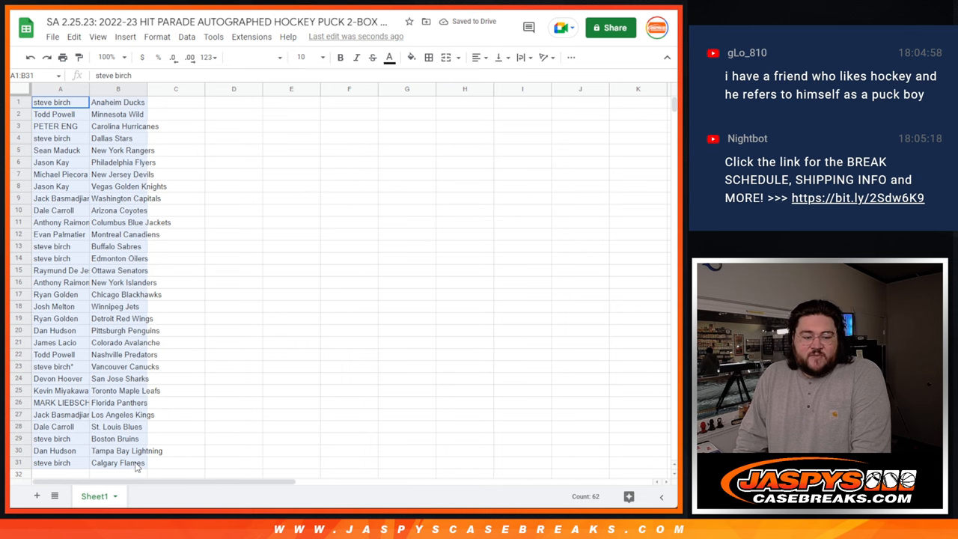
Step: Give A1:B31 all borders and font size 14, and widen the name and team columns
click(429, 57)
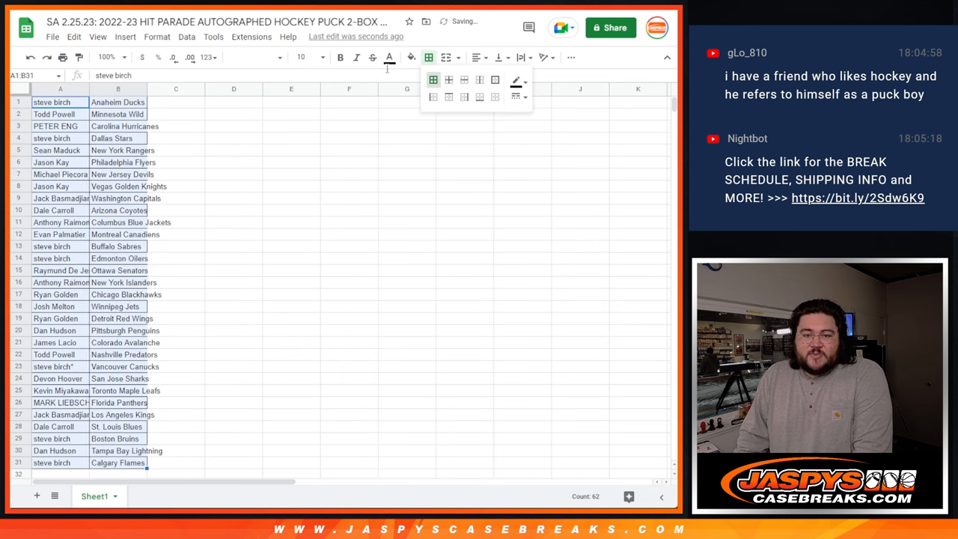
click(307, 57)
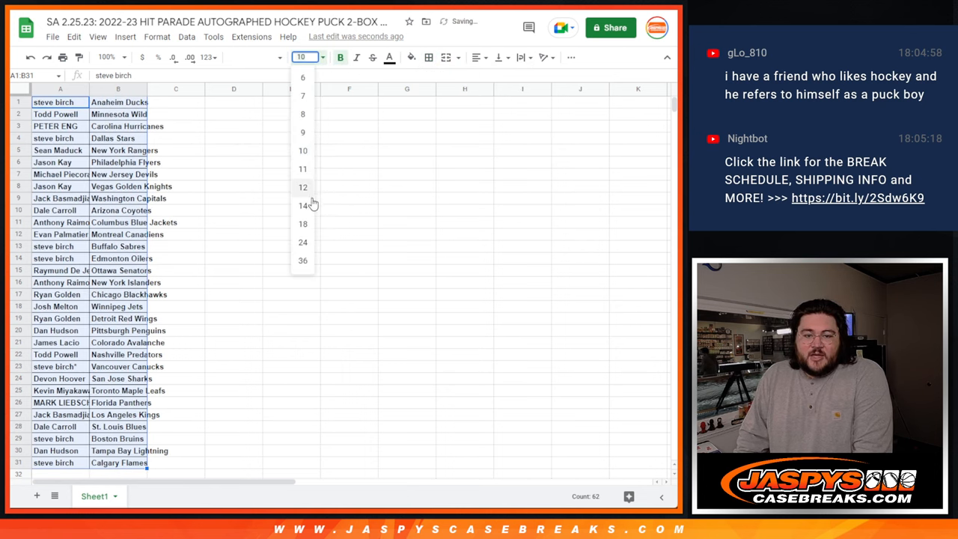
click(302, 204)
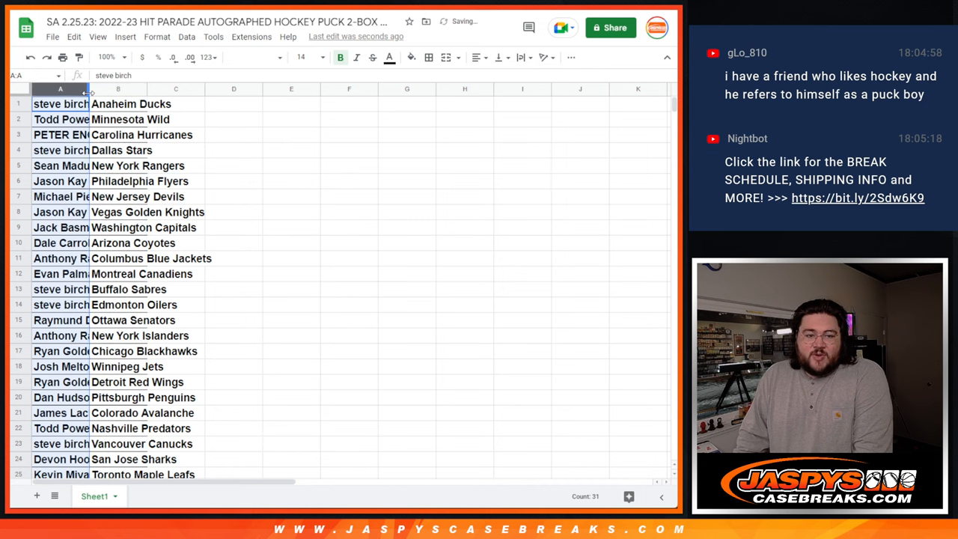
drag(92, 89, 127, 89)
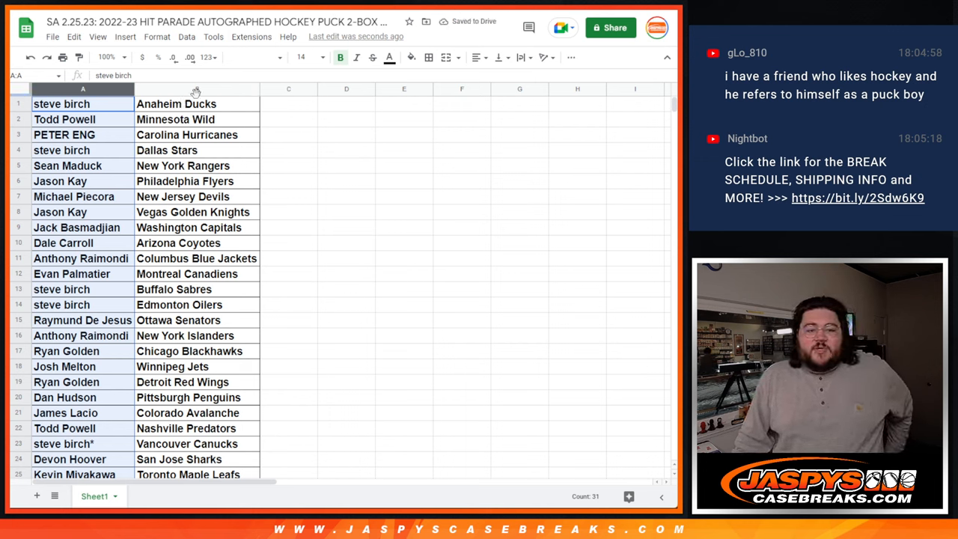
mouse_move(111, 157)
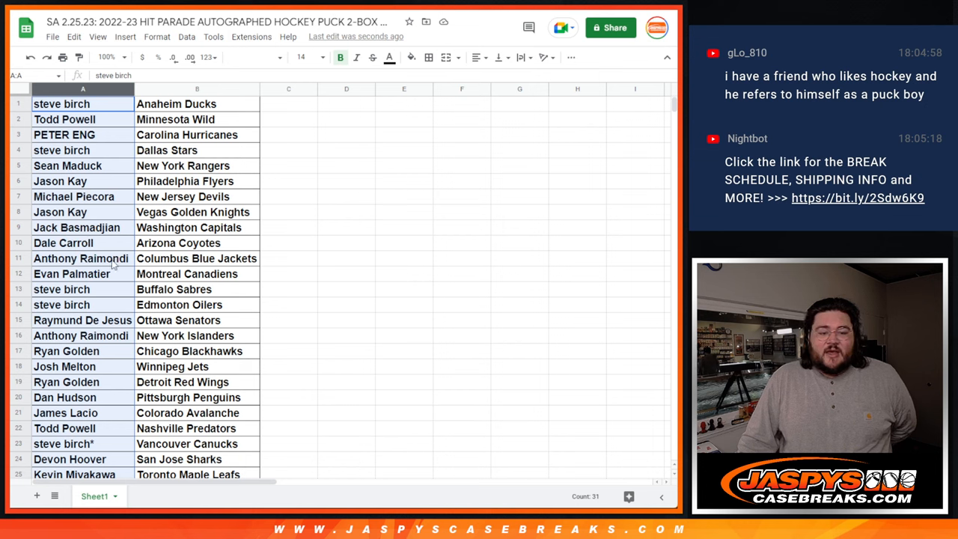
click(71, 273)
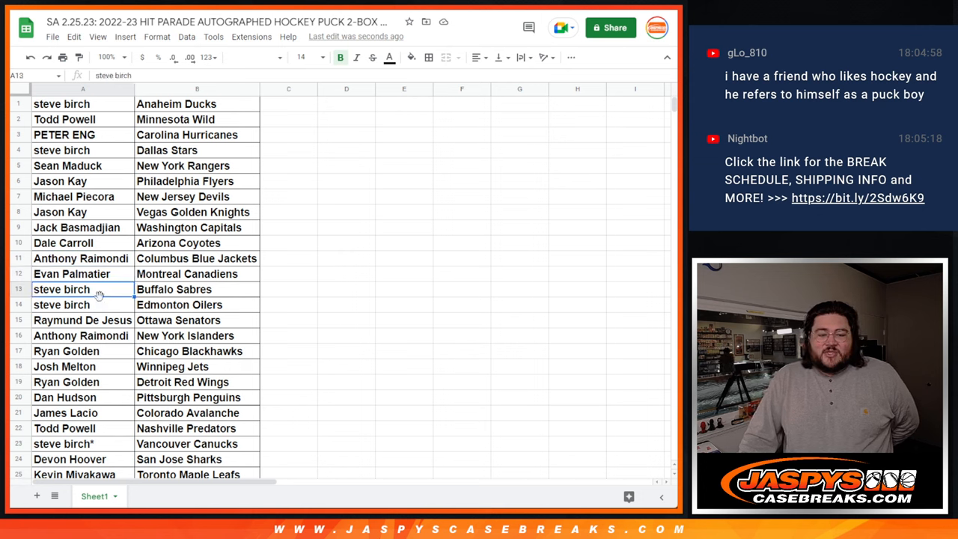
click(61, 304)
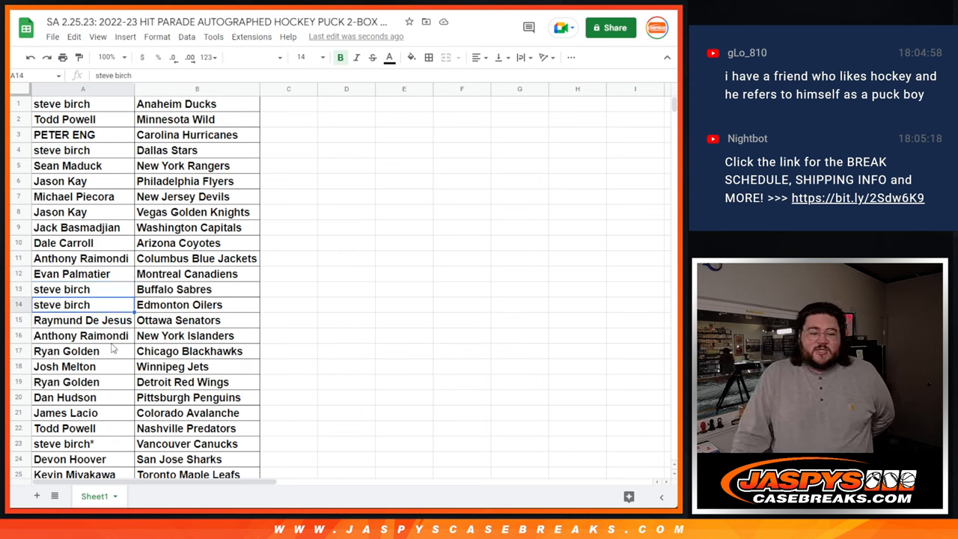
scroll(down, 3)
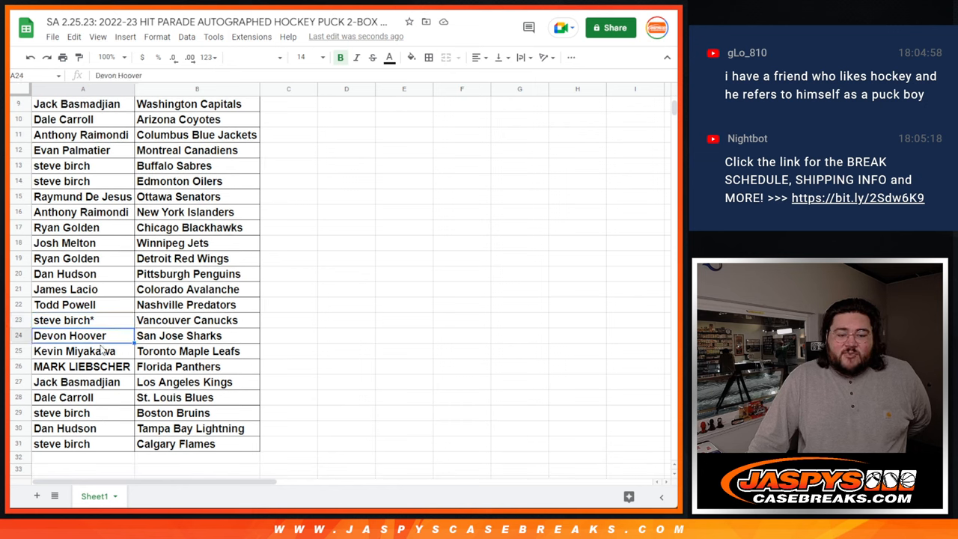
click(81, 365)
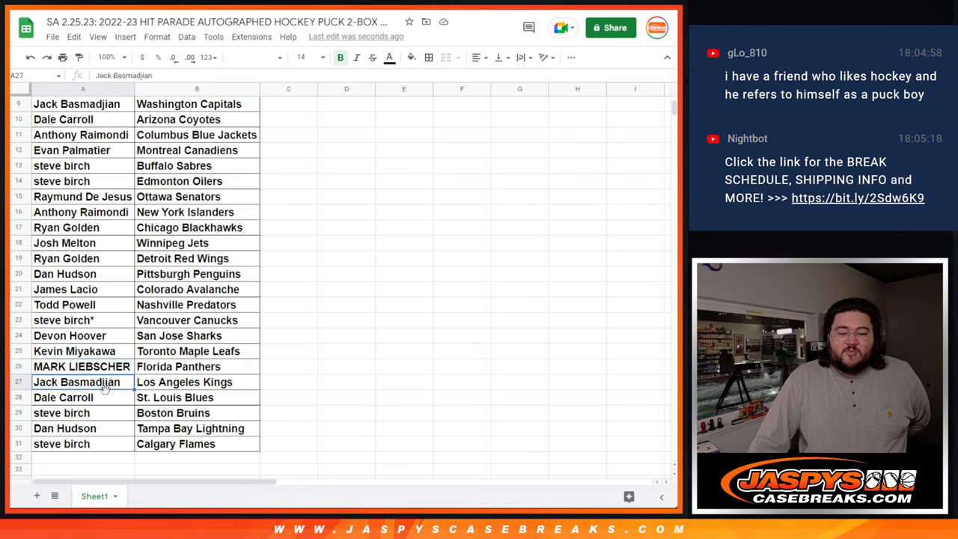
click(61, 412)
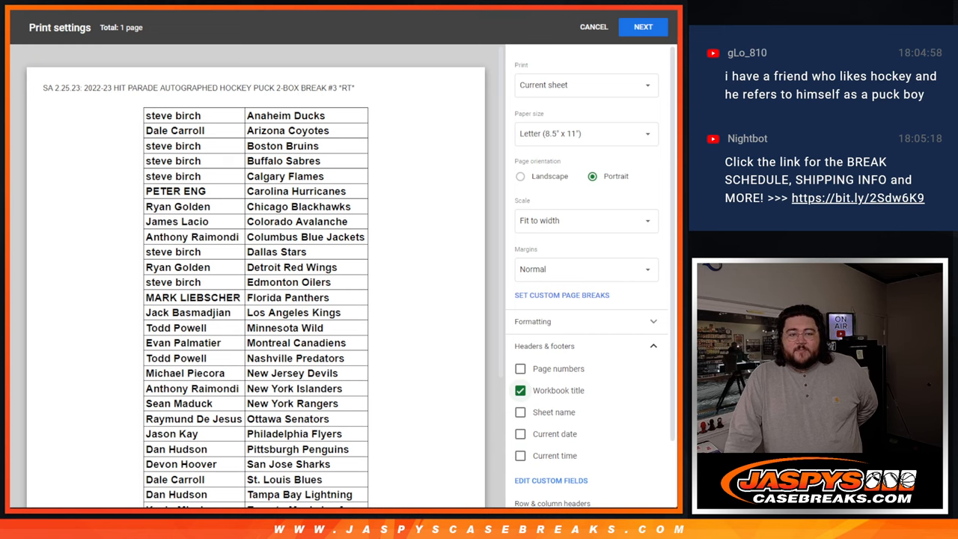
click(593, 27)
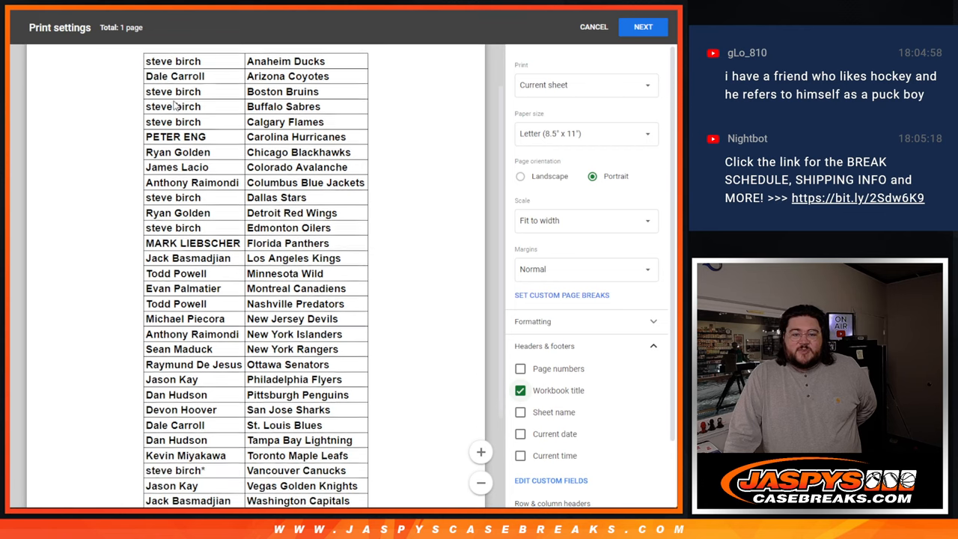
scroll(down, 3)
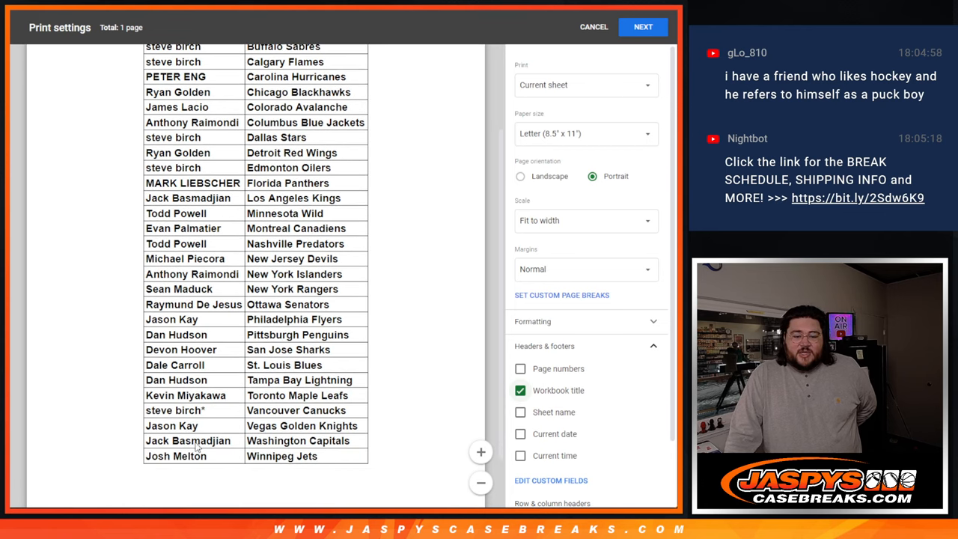
mouse_move(493, 431)
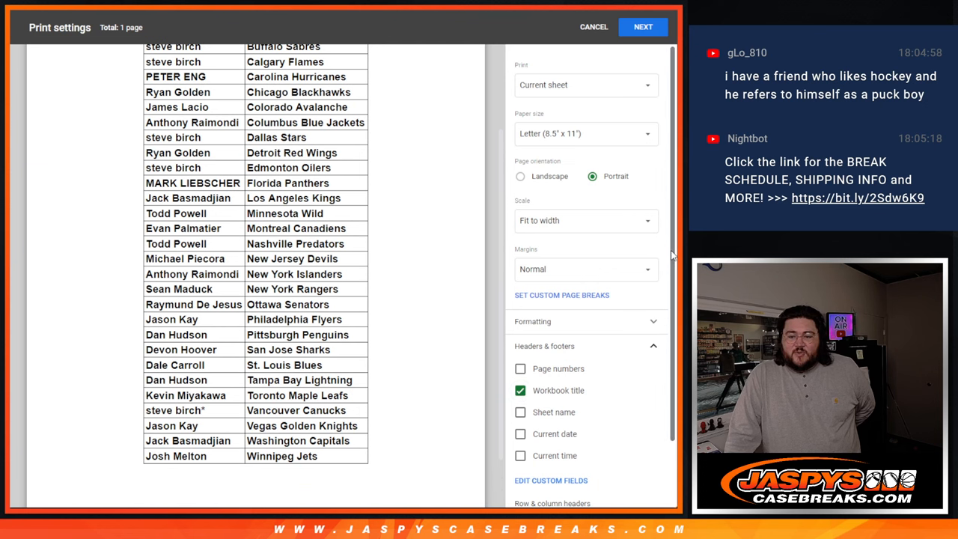
scroll(up, 3)
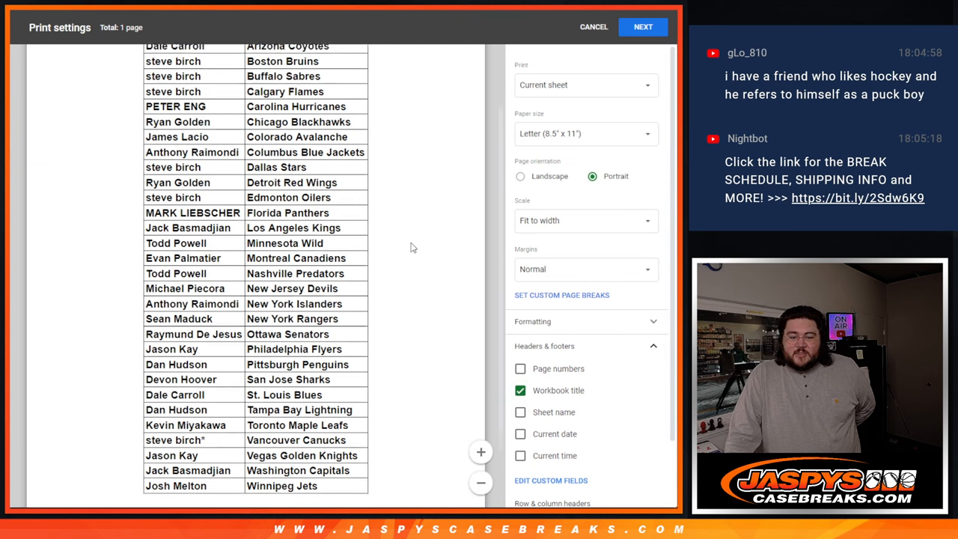
scroll(up, 3)
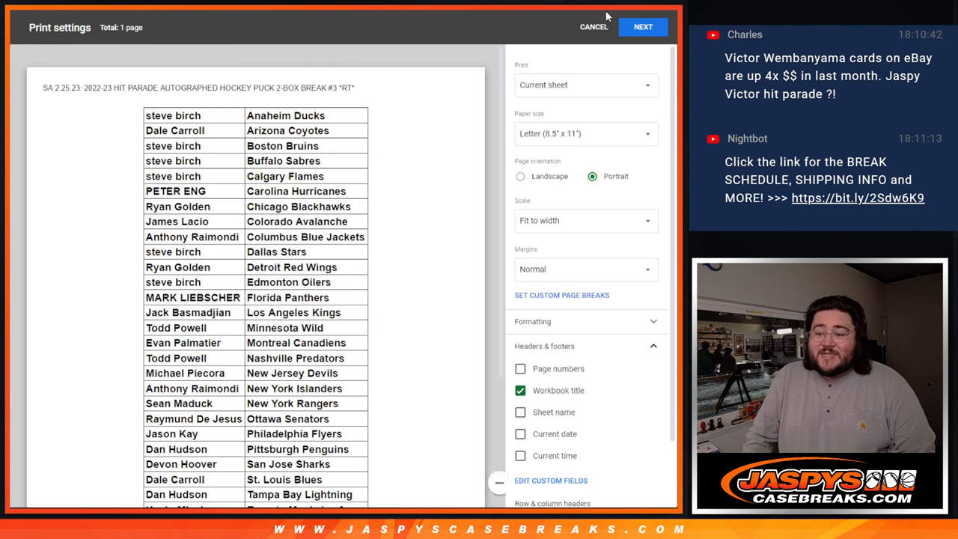
click(593, 26)
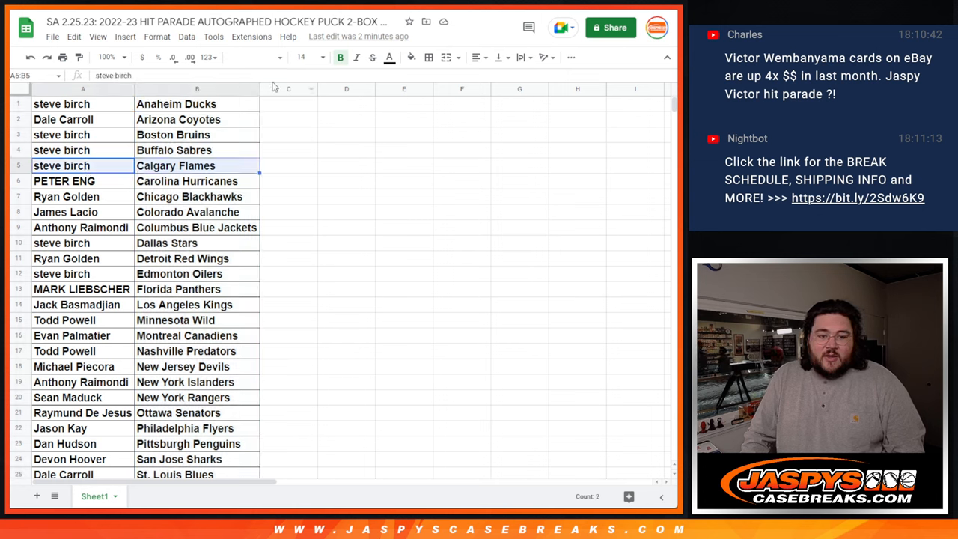
click(410, 57)
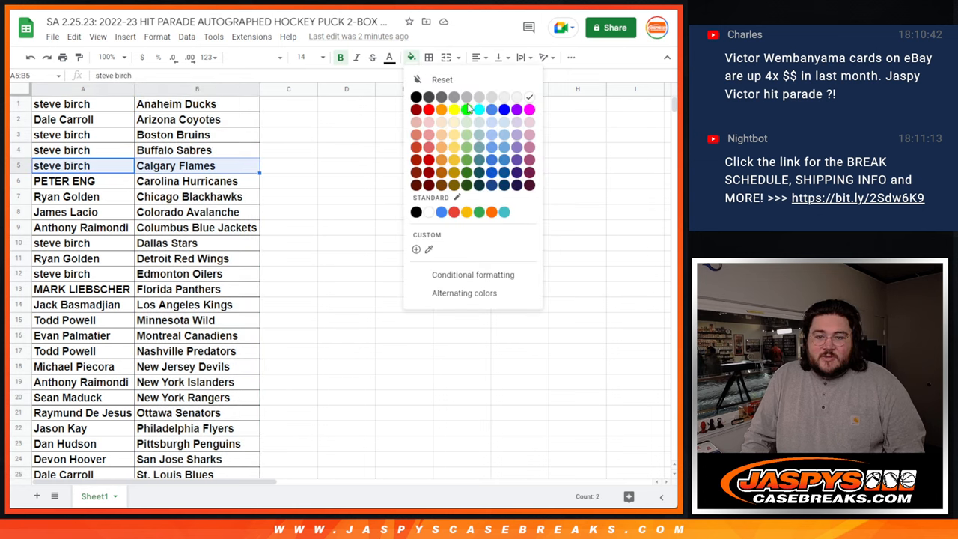
click(442, 110)
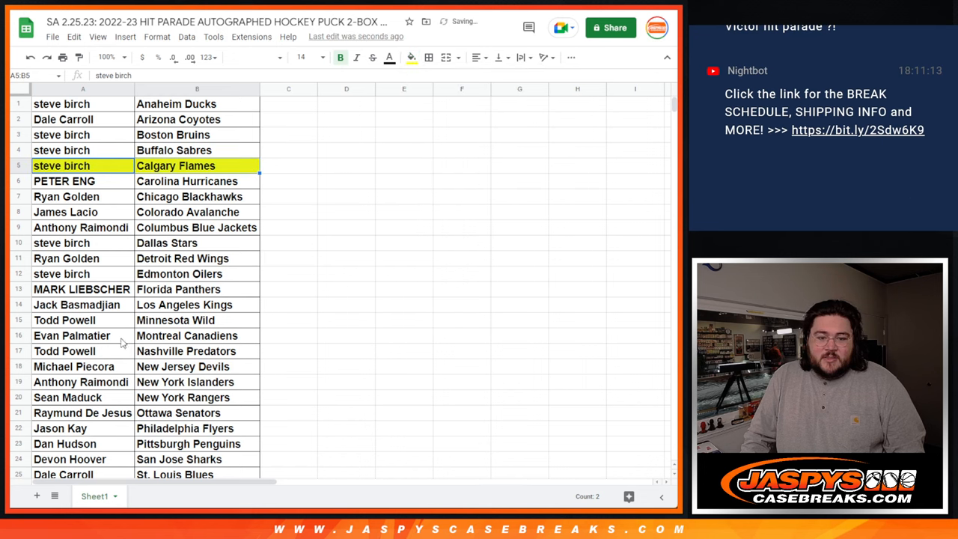
click(72, 335)
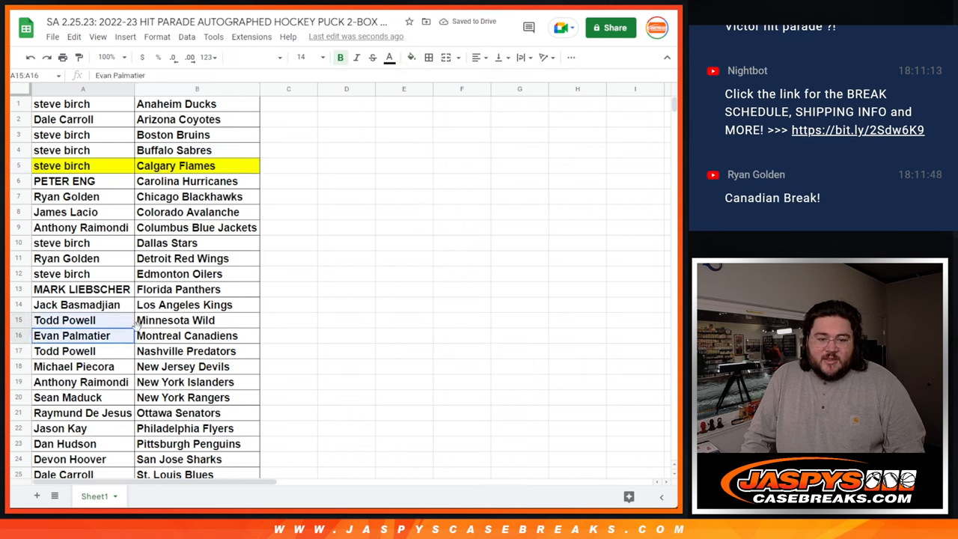
click(411, 57)
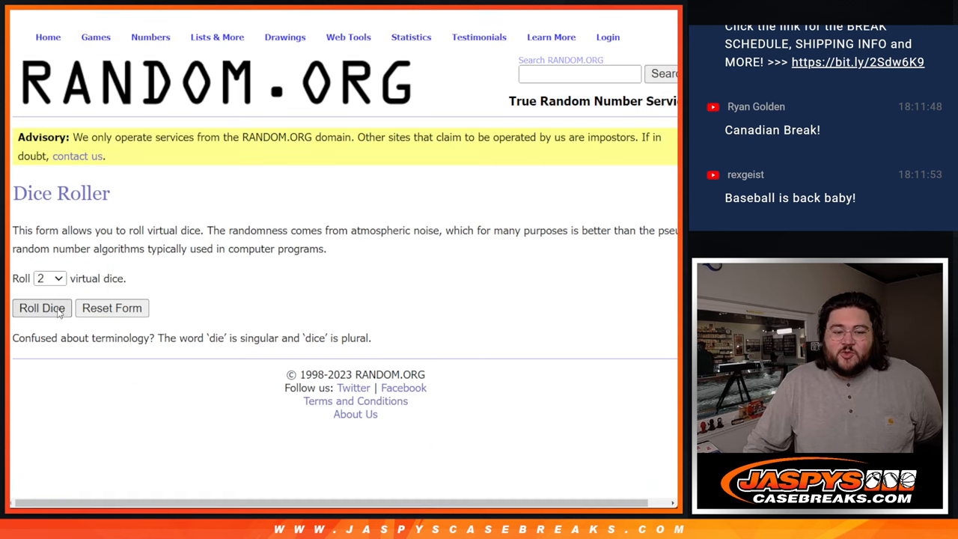
Step: Shuffle the 31 participant names on the List Randomizer and scroll through the results
click(41, 307)
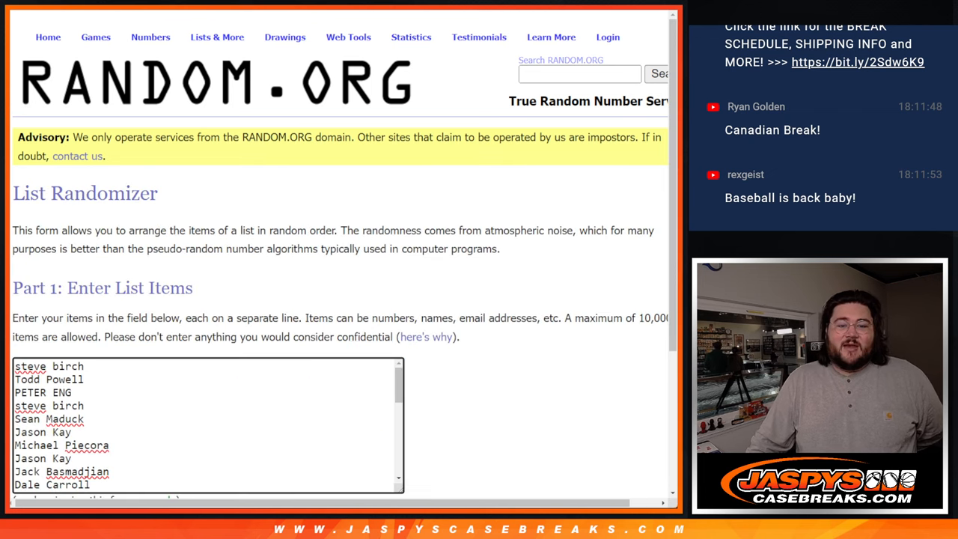
scroll(down, 3)
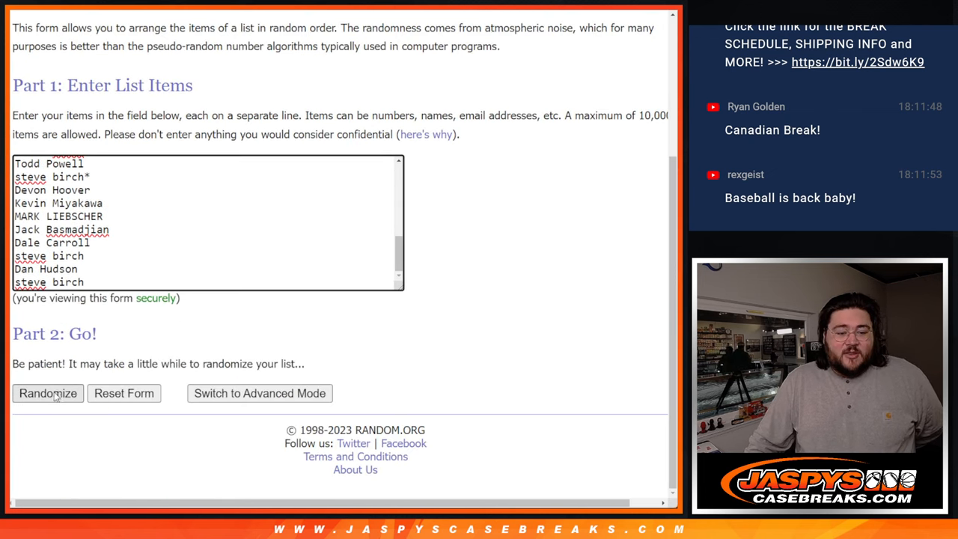
click(47, 393)
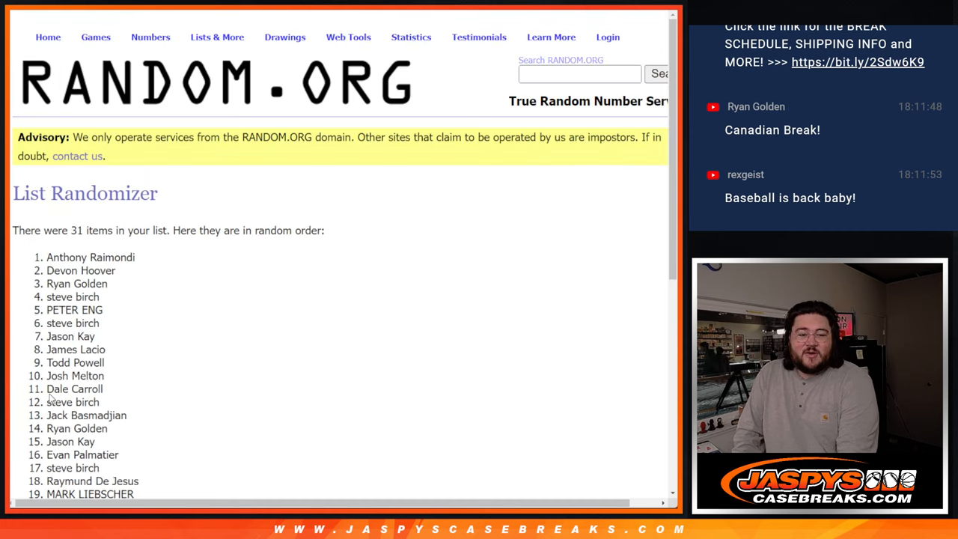
scroll(down, 3)
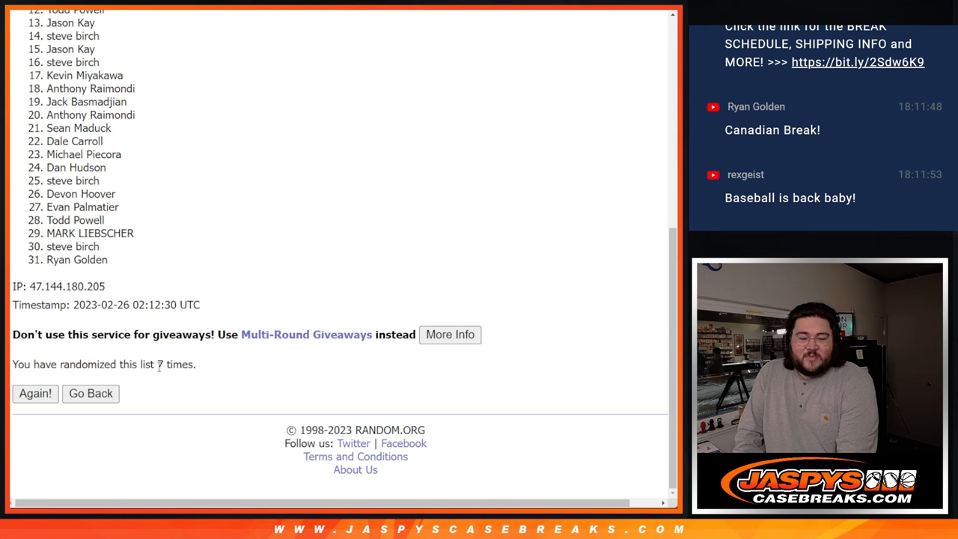
Step: Highlight '7 times', then return to the top and select the first ten names
double_click(162, 364)
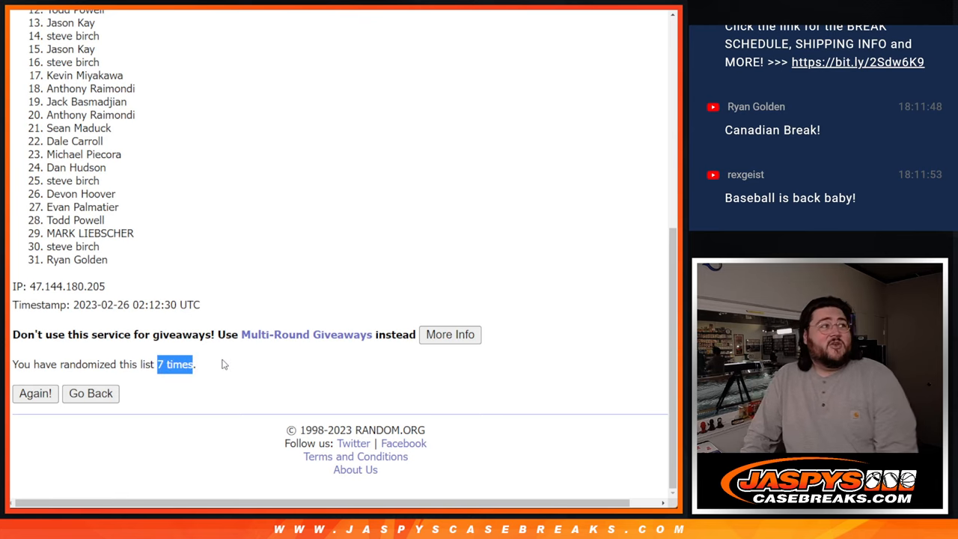
mouse_move(595, 326)
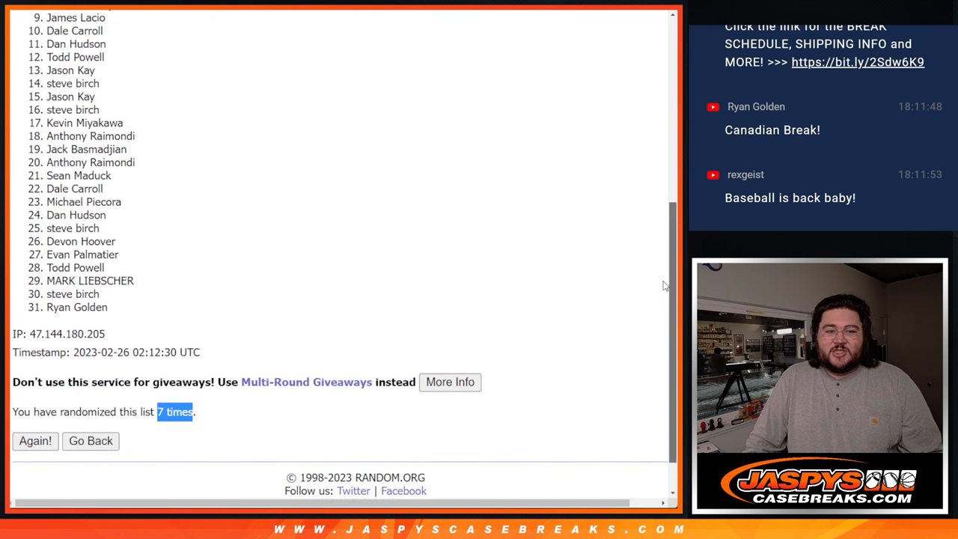
scroll(up, 3)
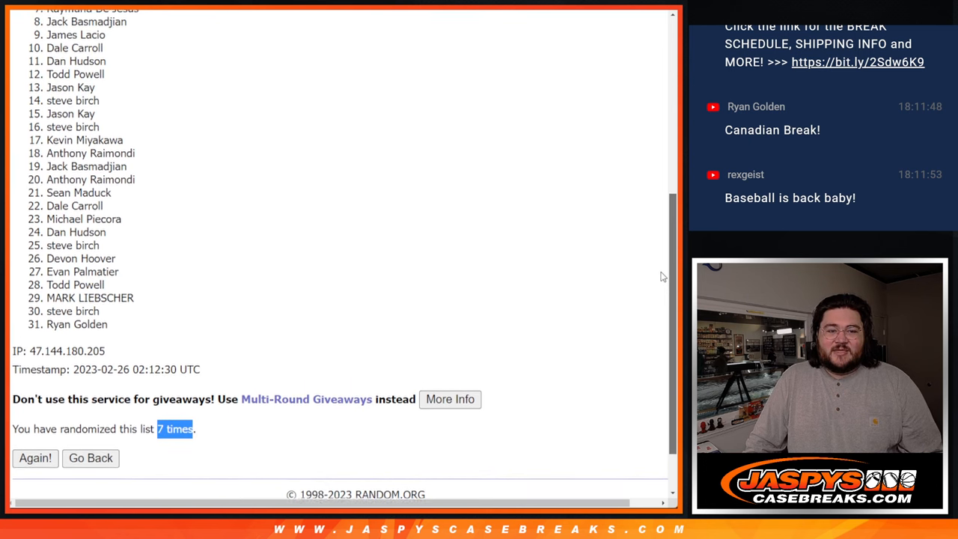
scroll(up, 3)
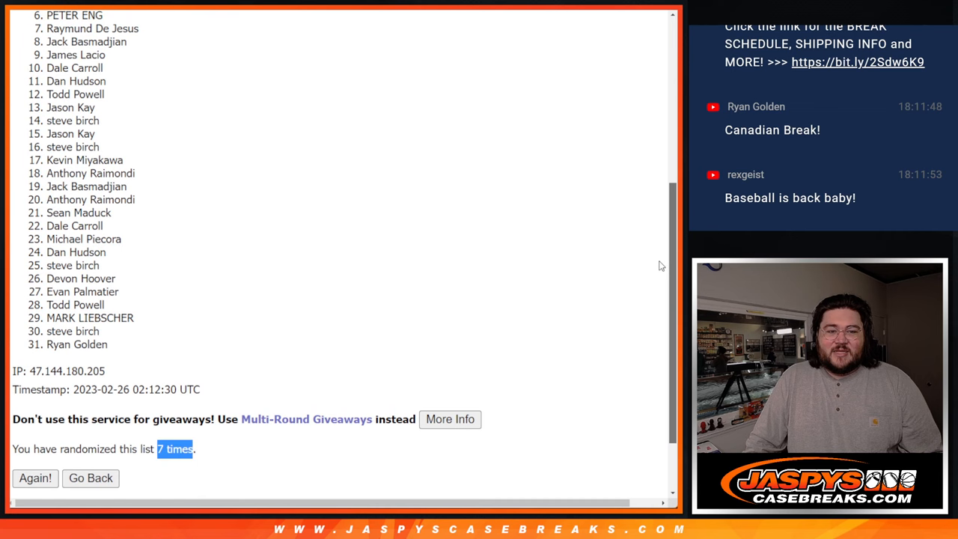
scroll(up, 3)
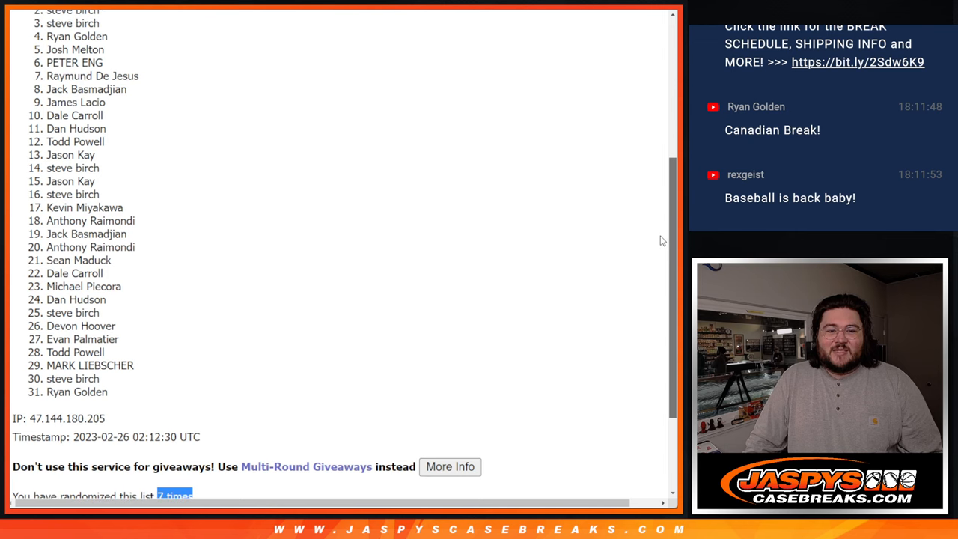
scroll(up, 3)
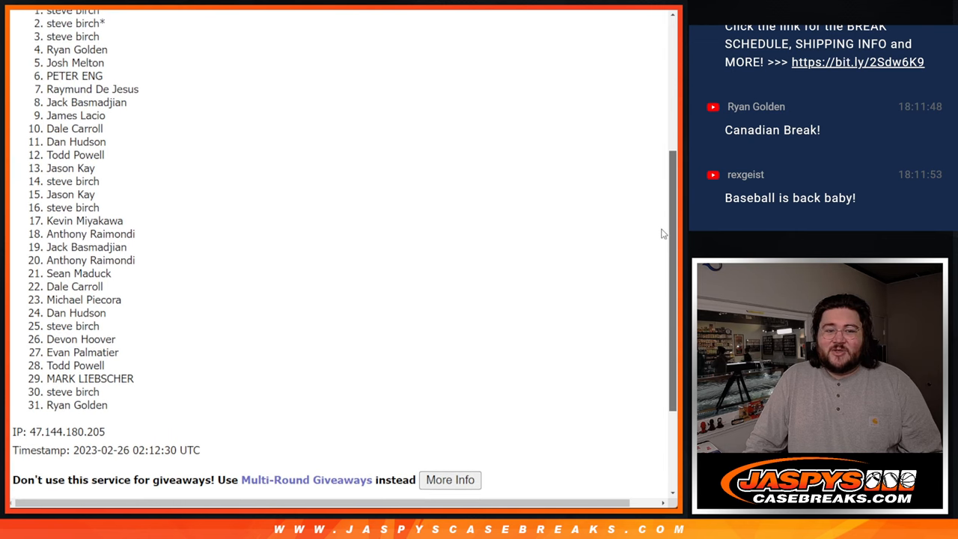
scroll(up, 3)
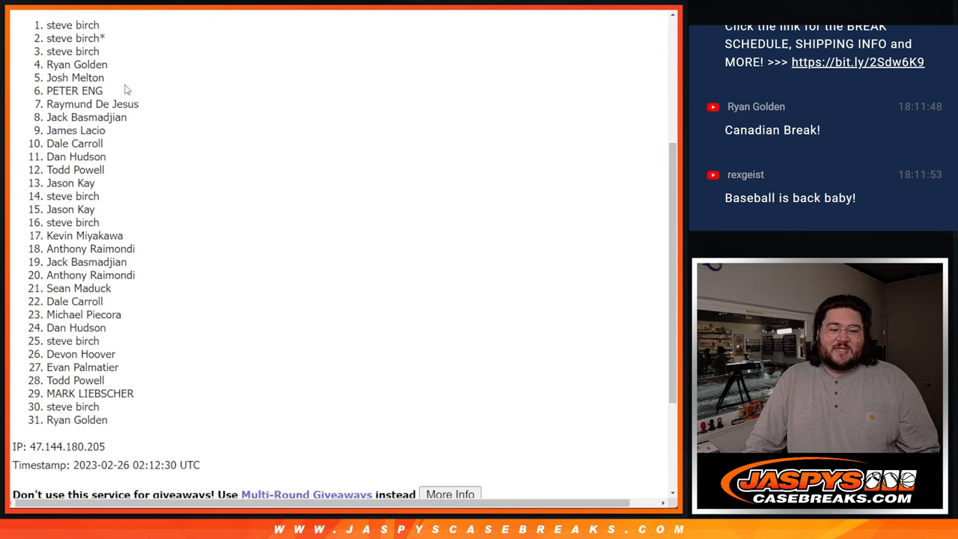
drag(72, 25, 109, 143)
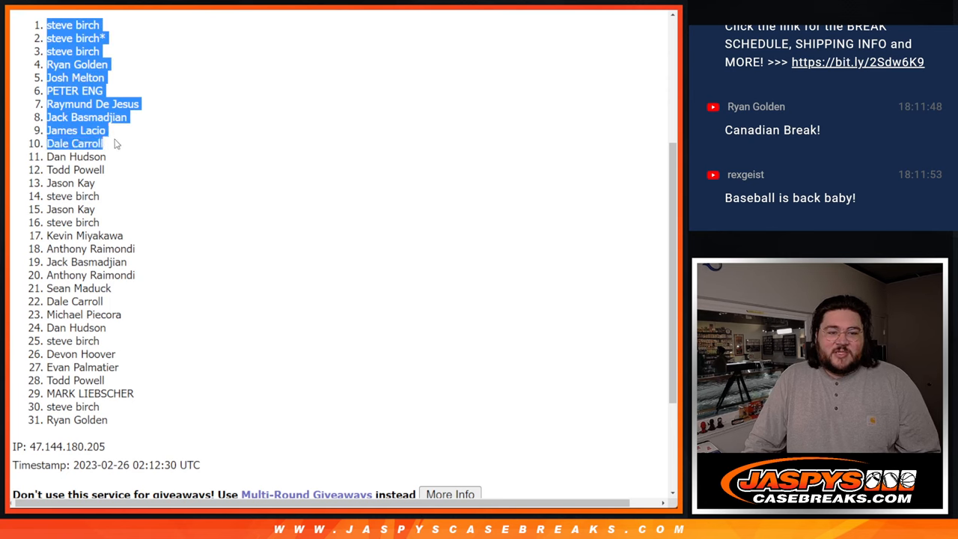